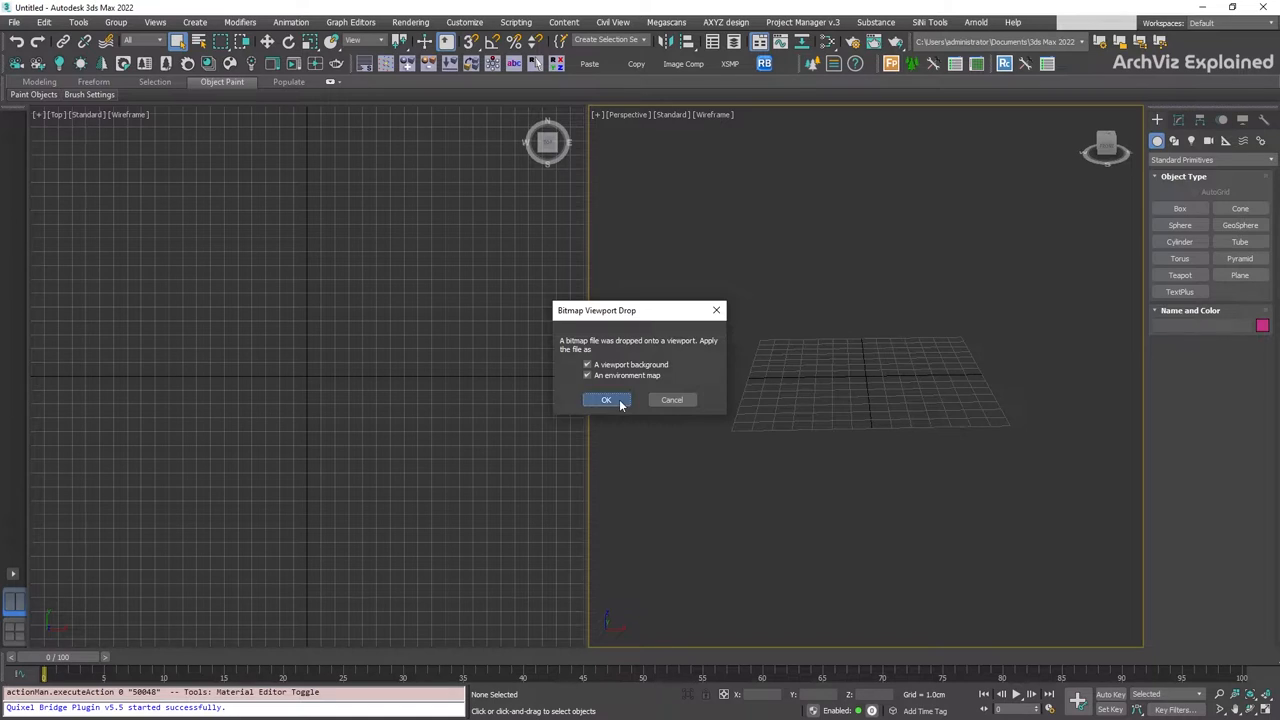
# Step: Apply the dropped kitchen JPG as viewport background and environment map
pyautogui.click(606, 400)
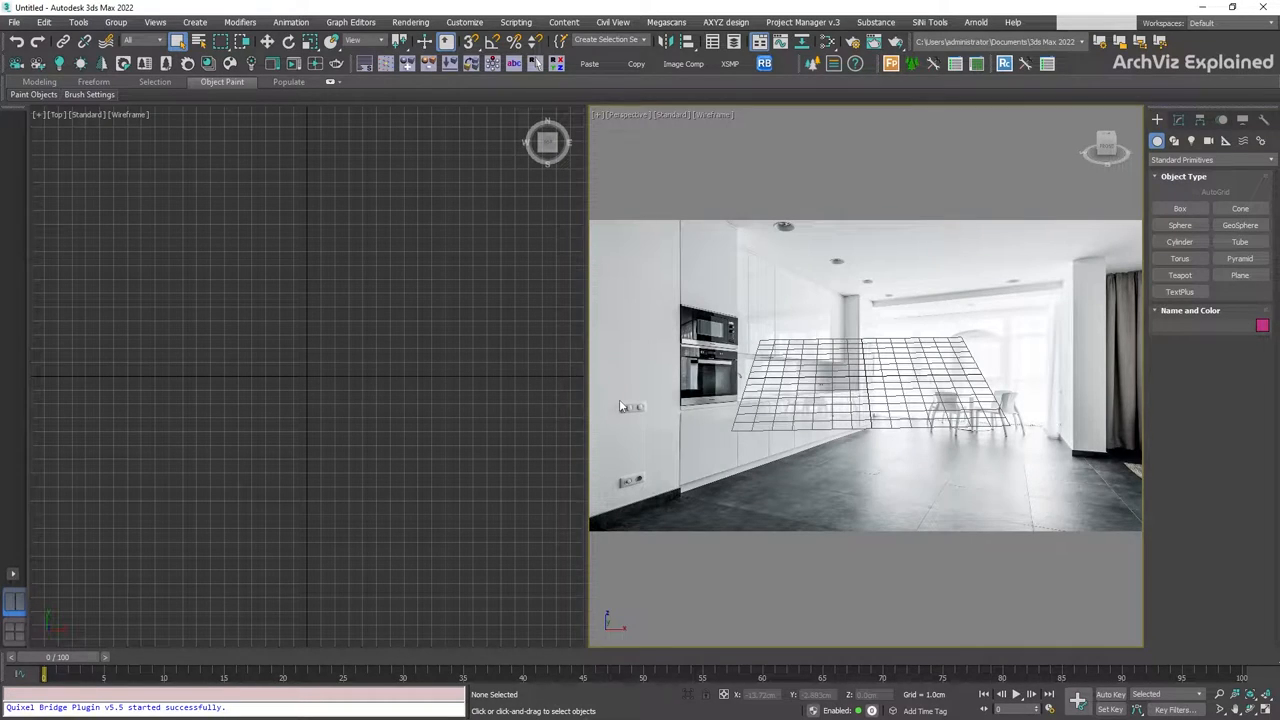
pyautogui.moveTo(838, 131)
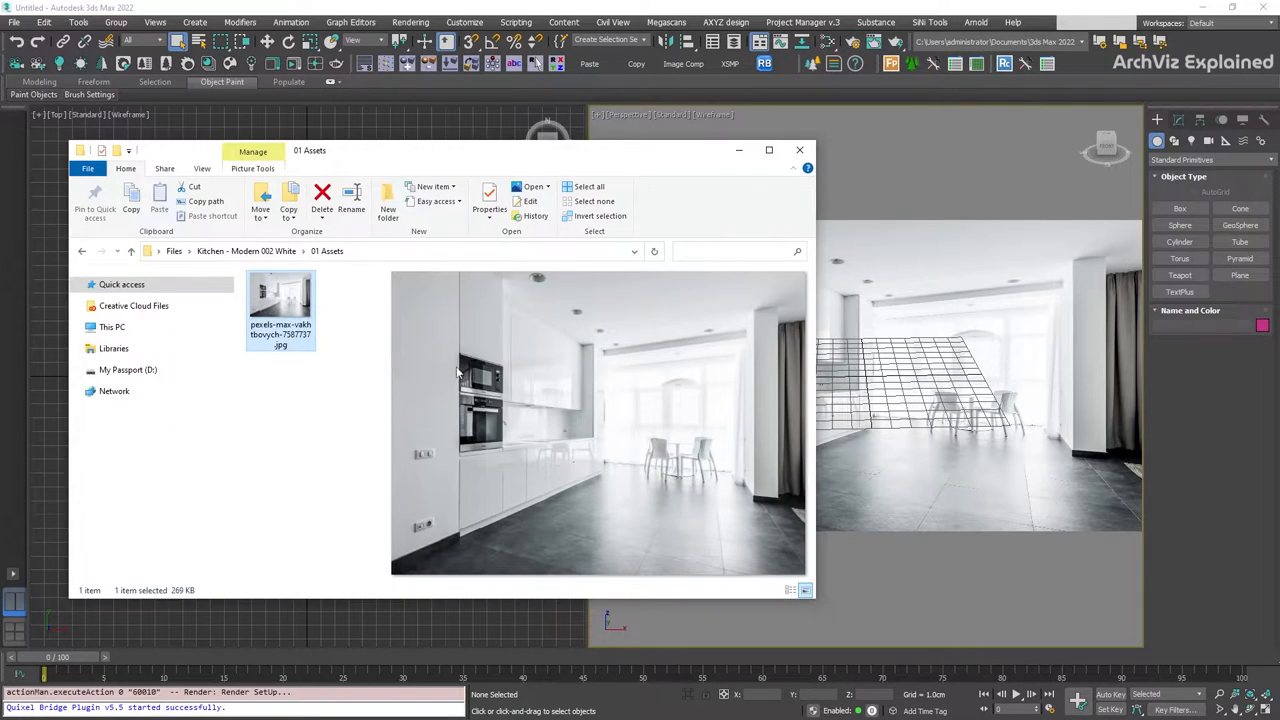
pyautogui.moveTo(295, 300)
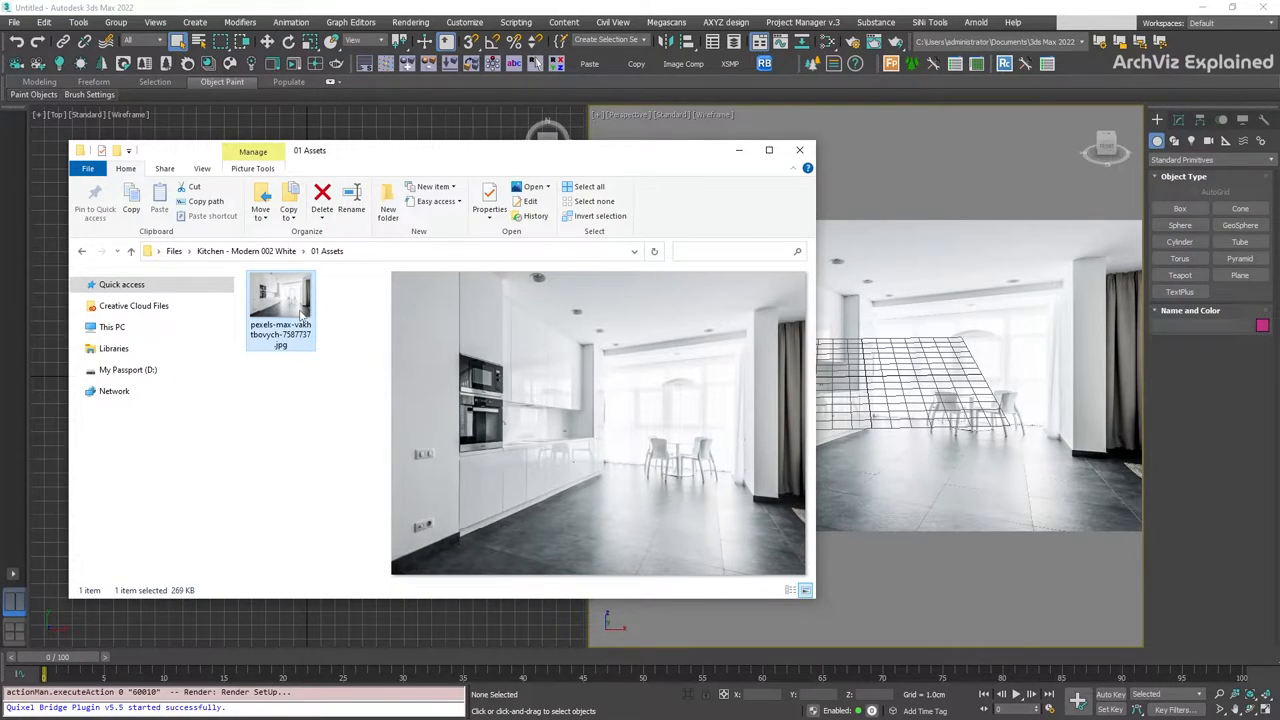
# Step: Open the kitchen photo file's Properties to check its image dimensions
pyautogui.rightClick(280, 300)
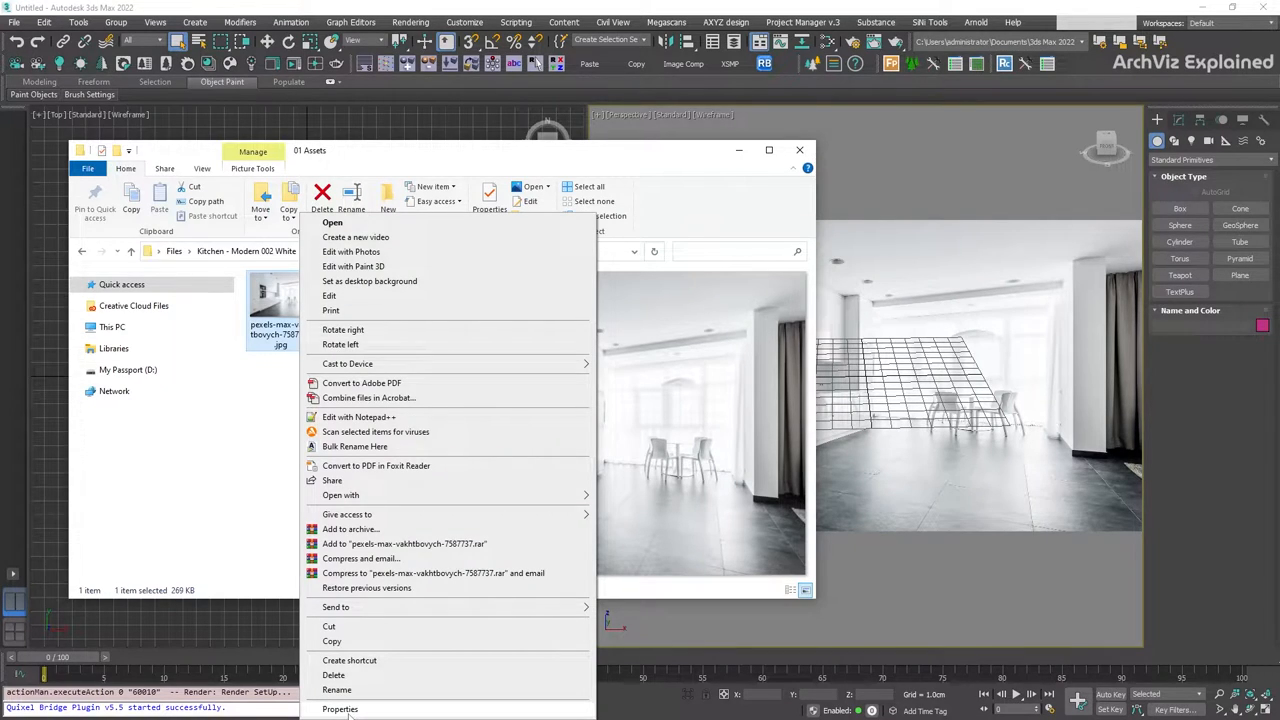
pyautogui.click(340, 709)
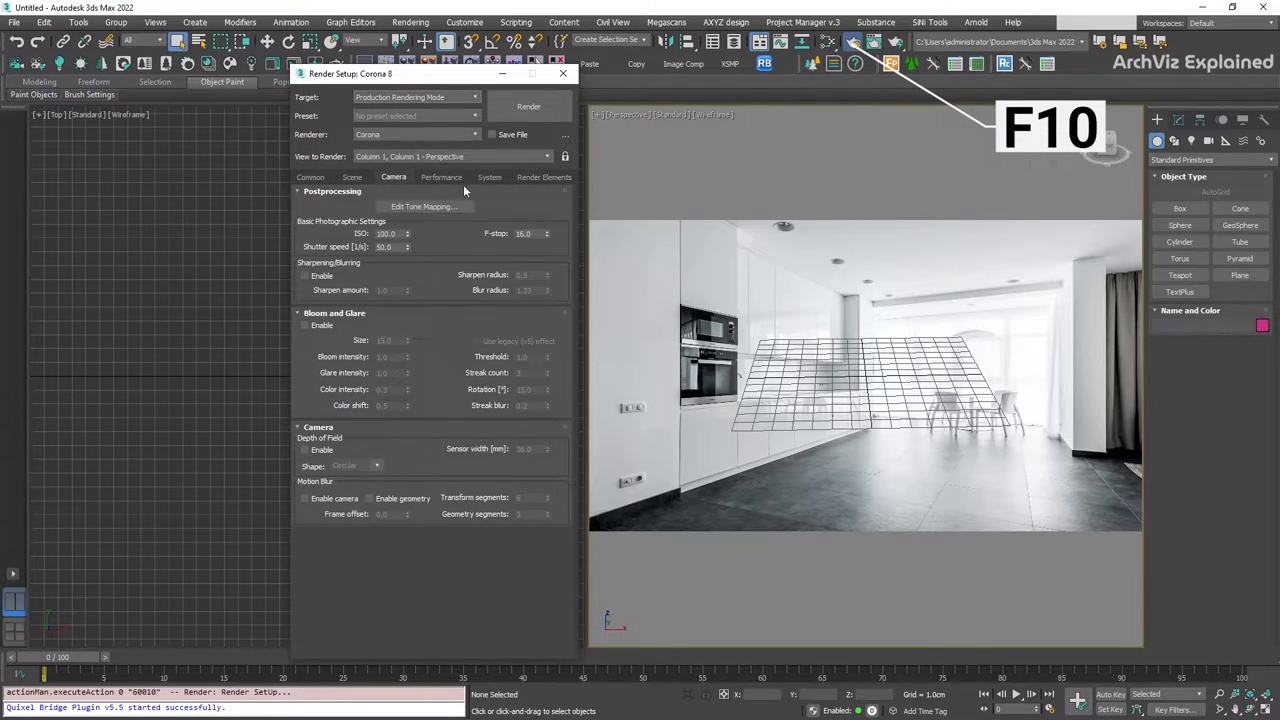
# Step: Set render output to Custom, 1920 × 1407 with 36 mm aperture, then close Render Setup
pyautogui.click(310, 177)
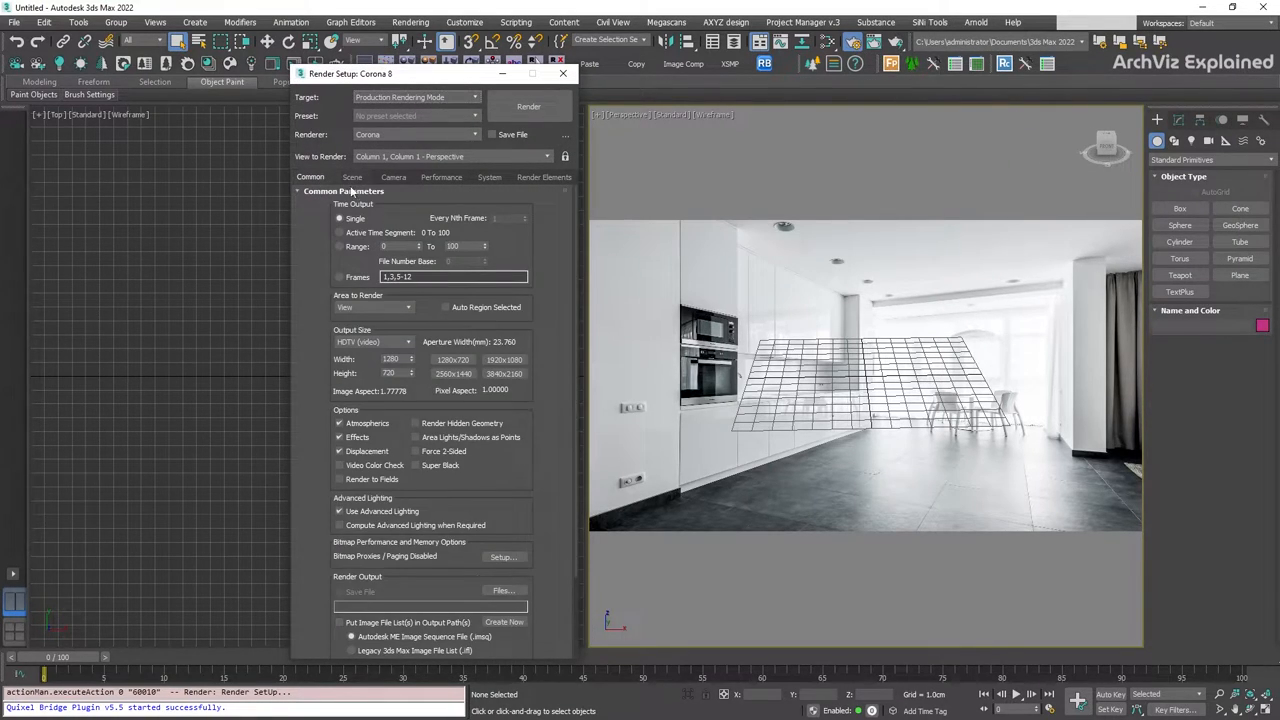
pyautogui.click(407, 342)
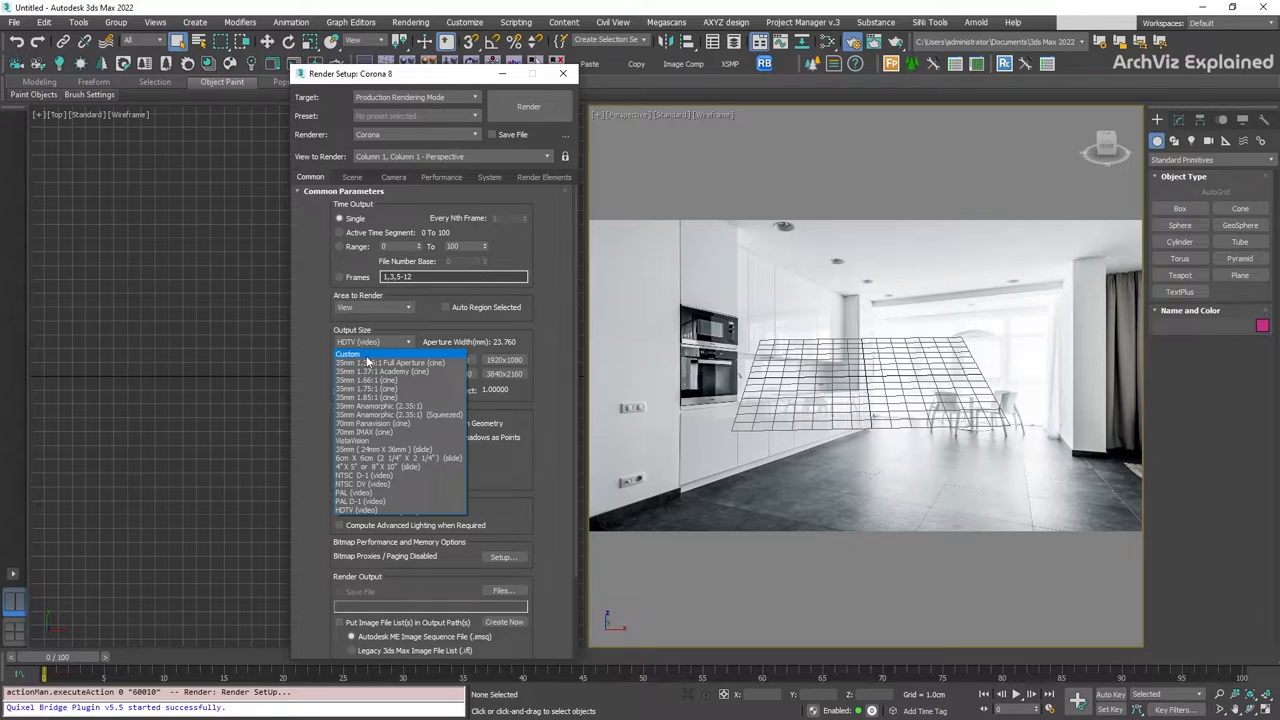
pyautogui.click(347, 353)
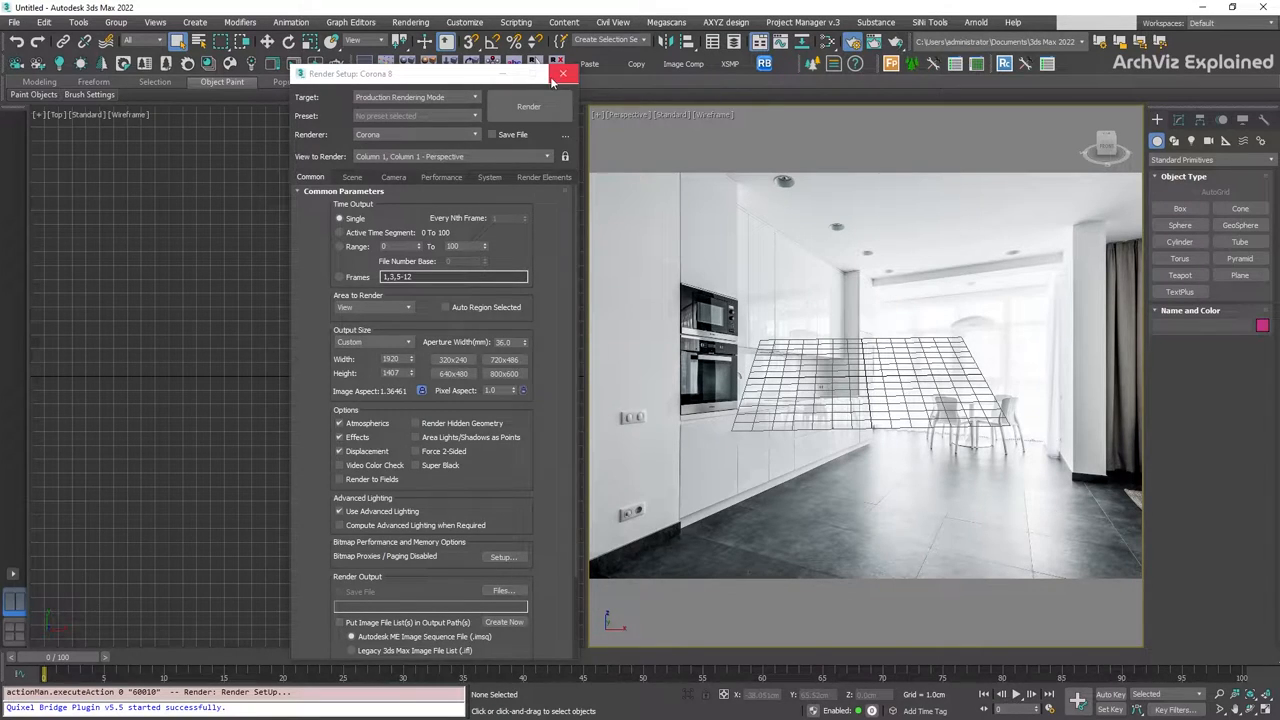
pyautogui.click(560, 77)
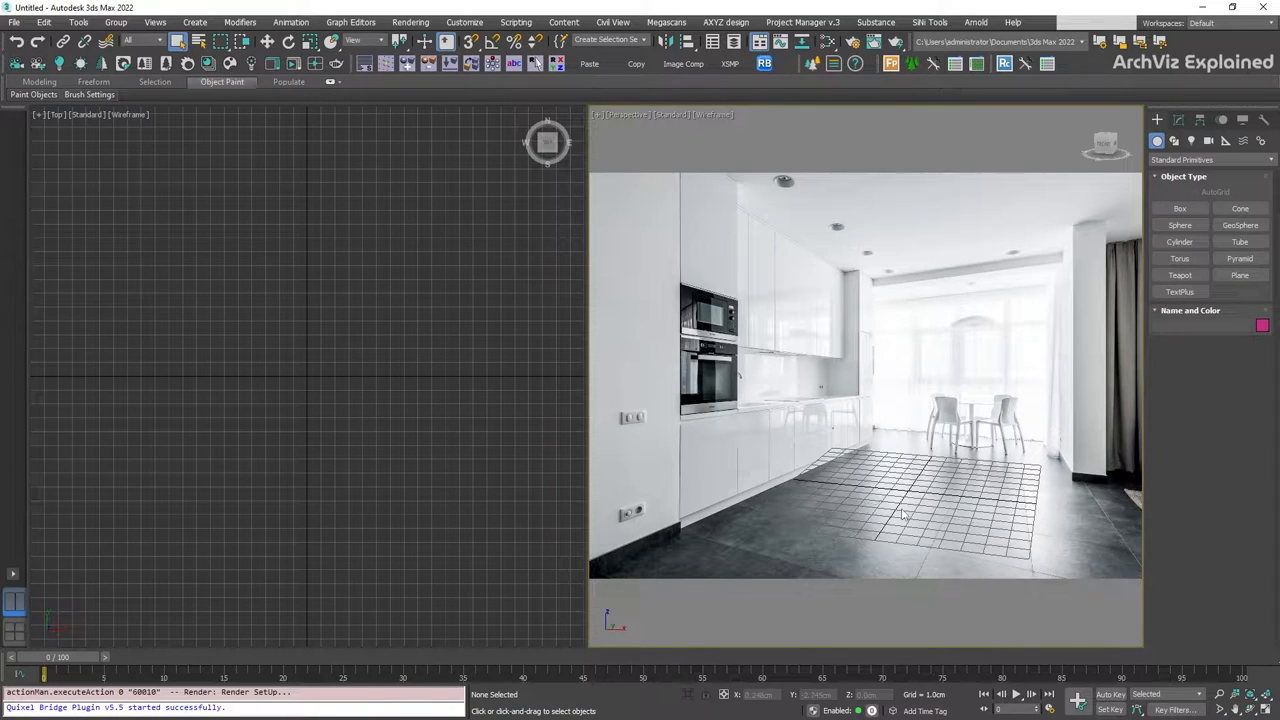
pyautogui.moveTo(84, 156)
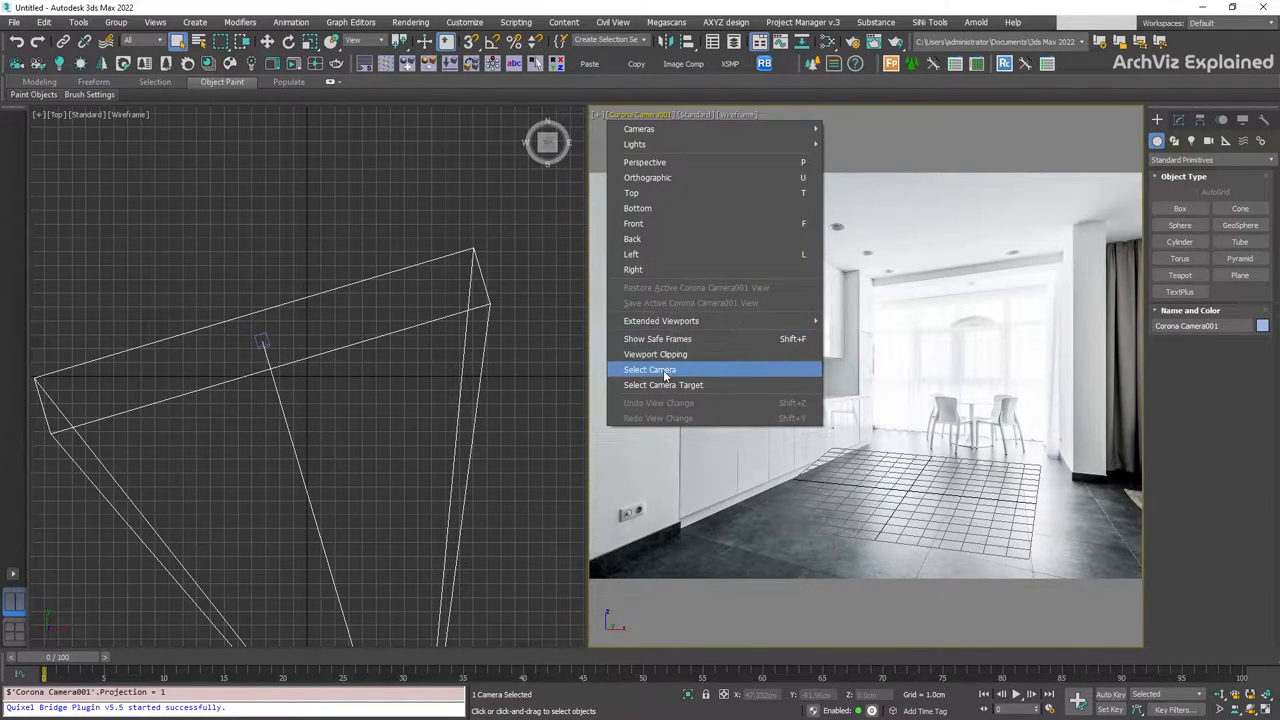
# Step: Select Corona Camera001 through the viewport label, then return to the Create panel
pyautogui.click(648, 369)
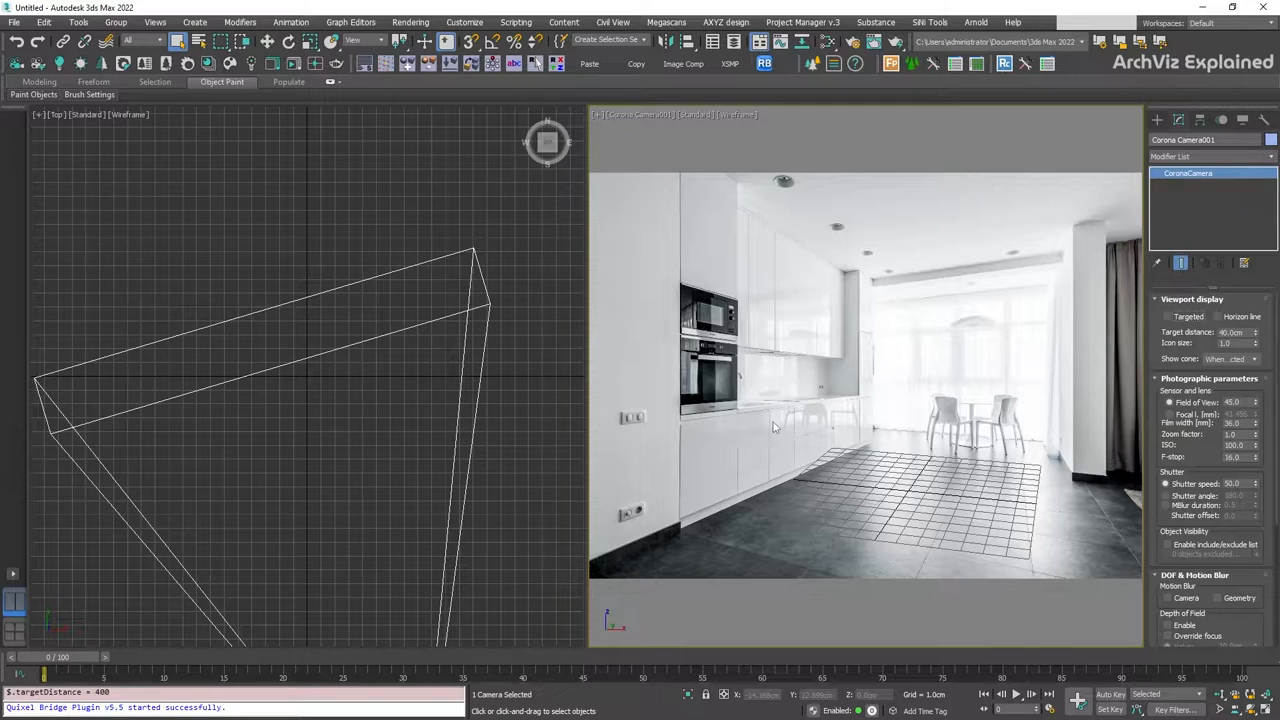
pyautogui.moveTo(787, 419)
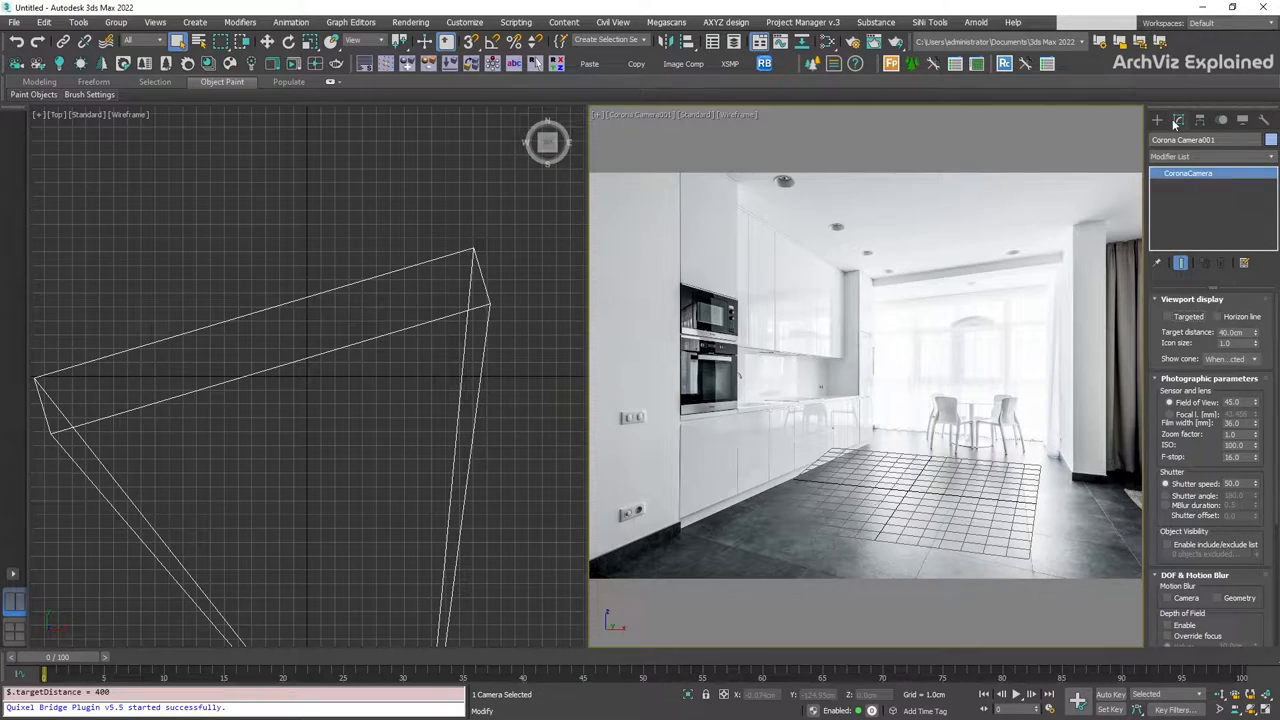
pyautogui.click(1157, 119)
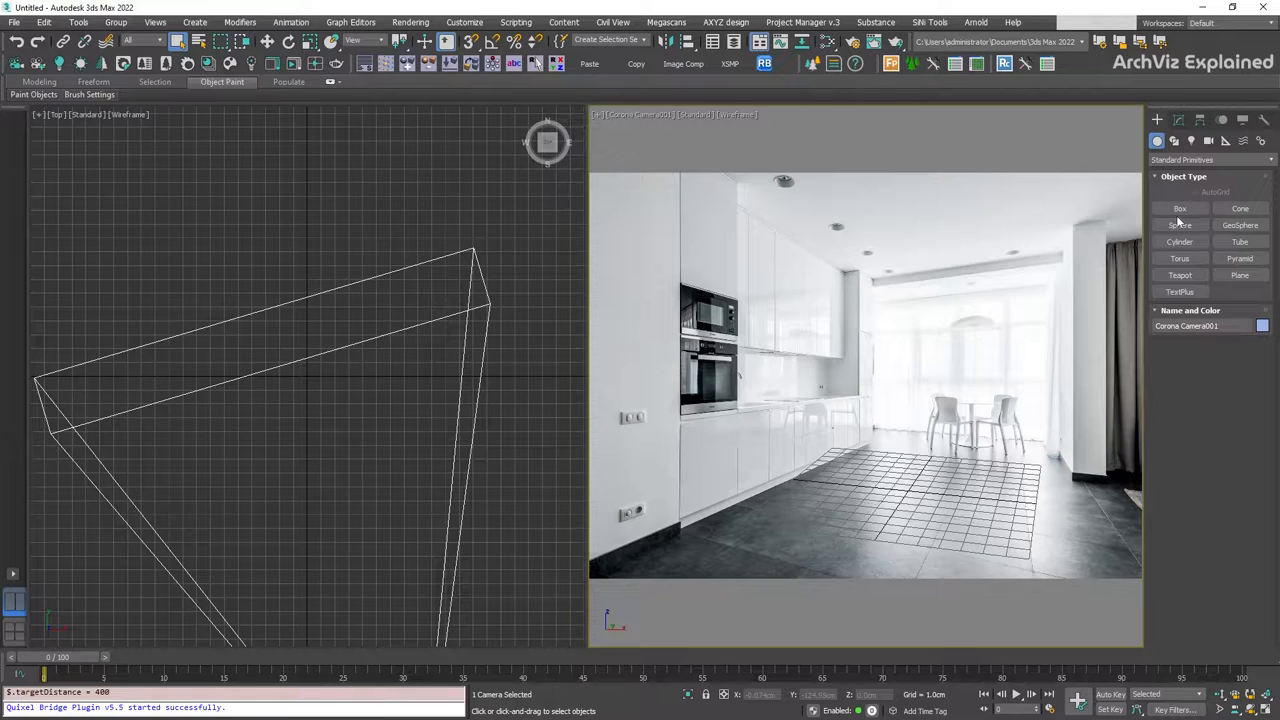
# Step: Draw Box001 with the Standard Primitives Box tool
pyautogui.click(1178, 208)
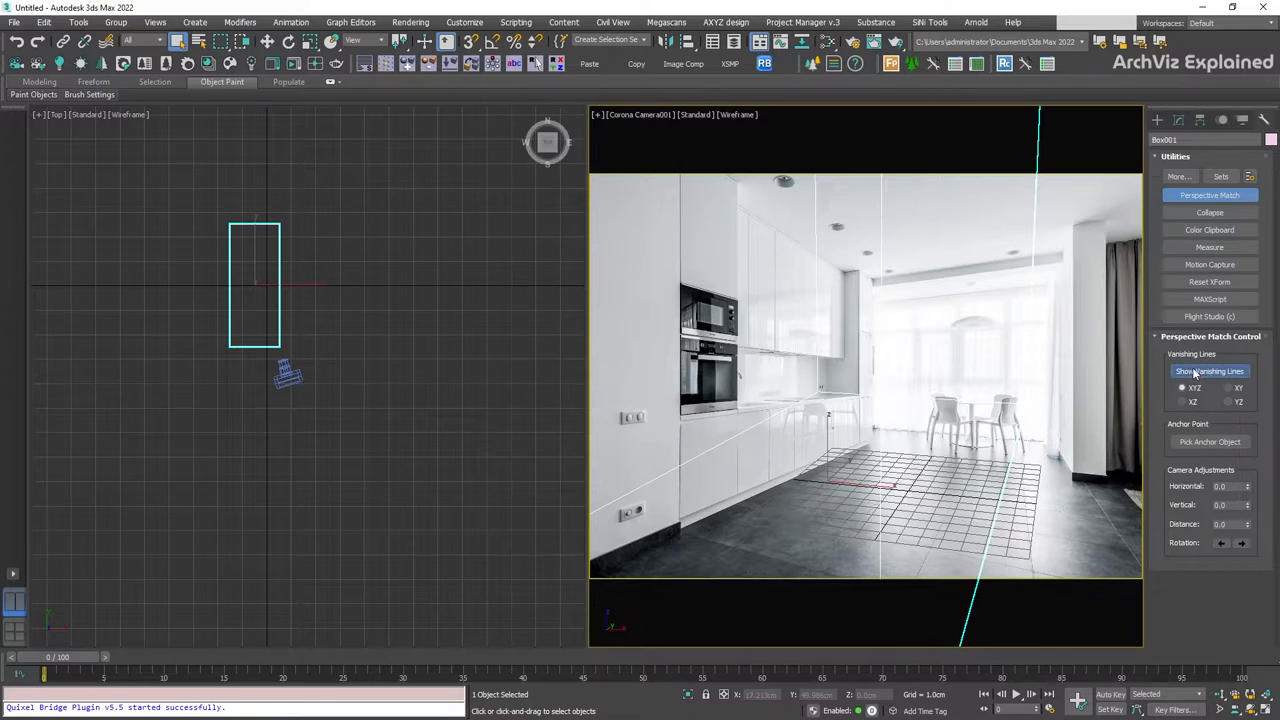
# Step: Show the vanishing lines and toggle the XYZ/YZ axis plane options
pyautogui.click(1209, 371)
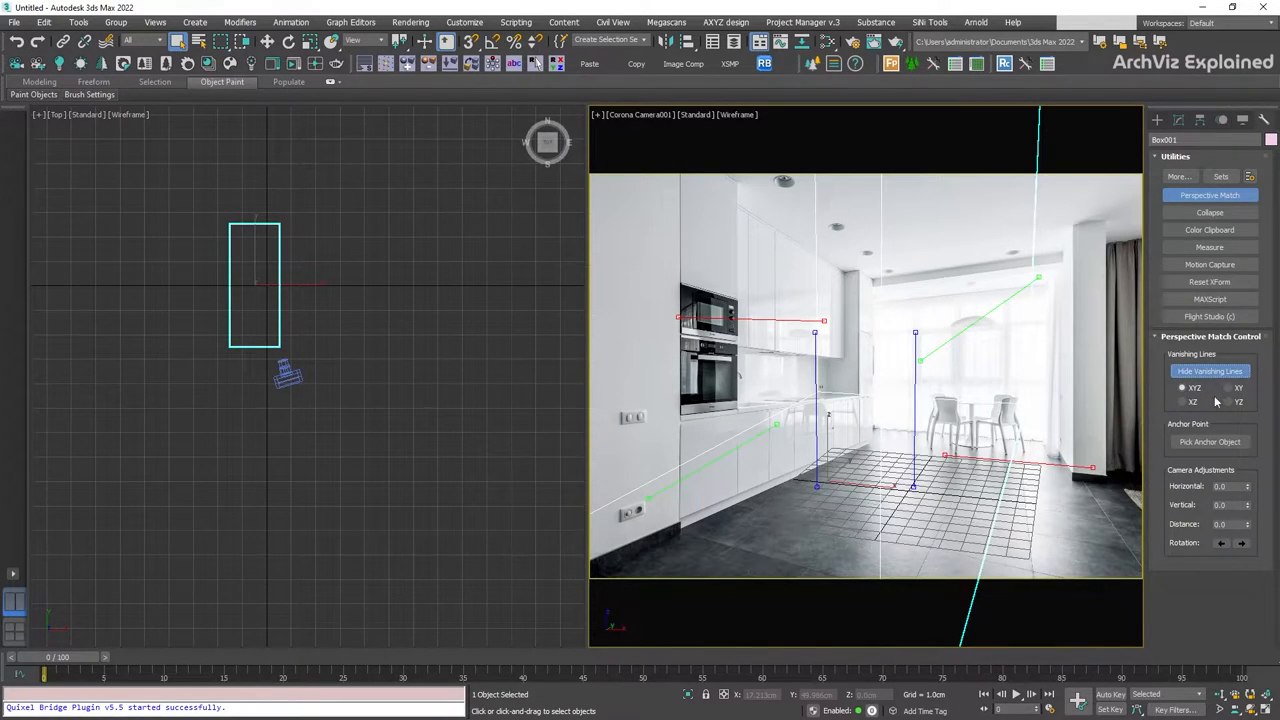
pyautogui.click(1171, 401)
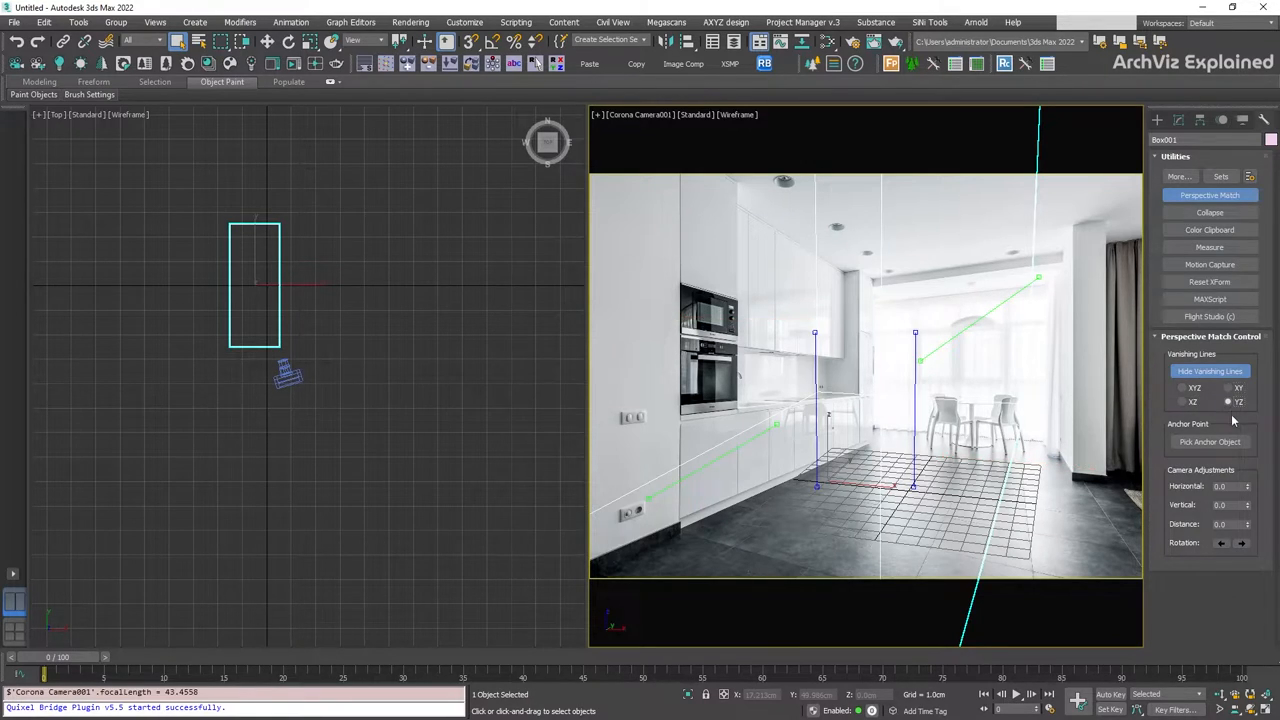
pyautogui.click(1179, 388)
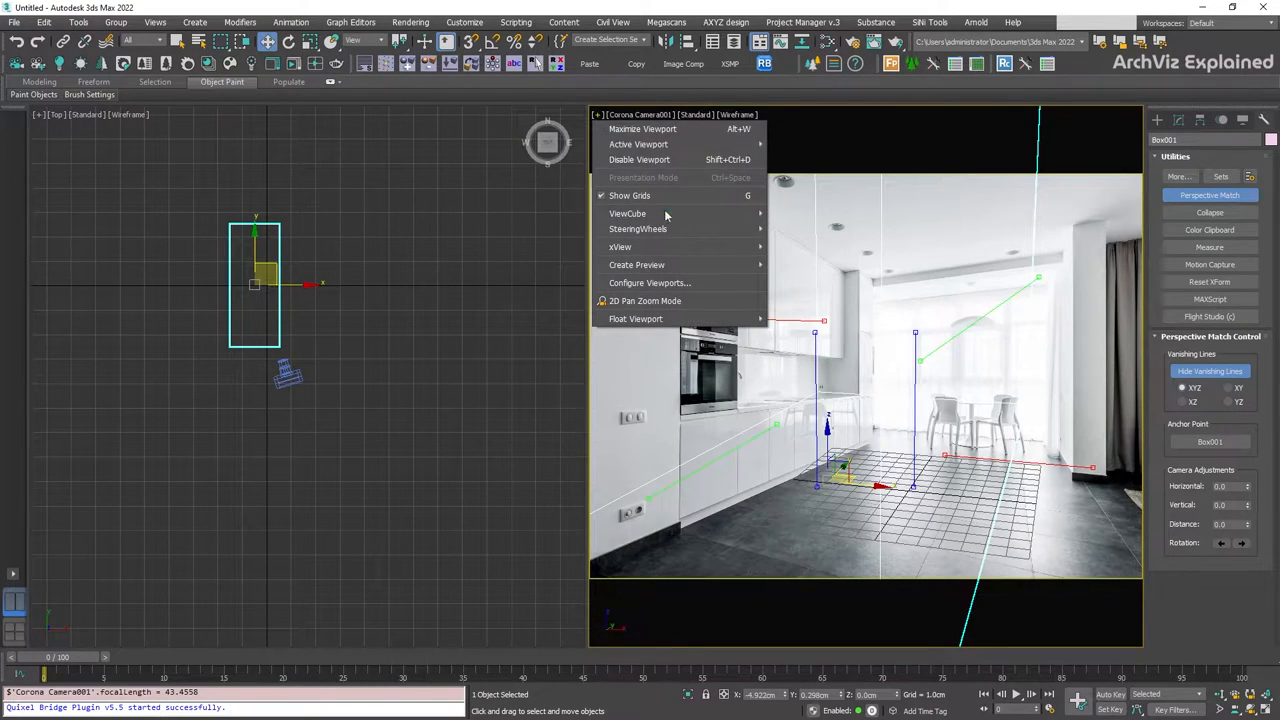
# Step: Enable 2D Pan Zoom and drag vanishing lines onto the photo's cabinet, floor and wall edges
pyautogui.click(646, 300)
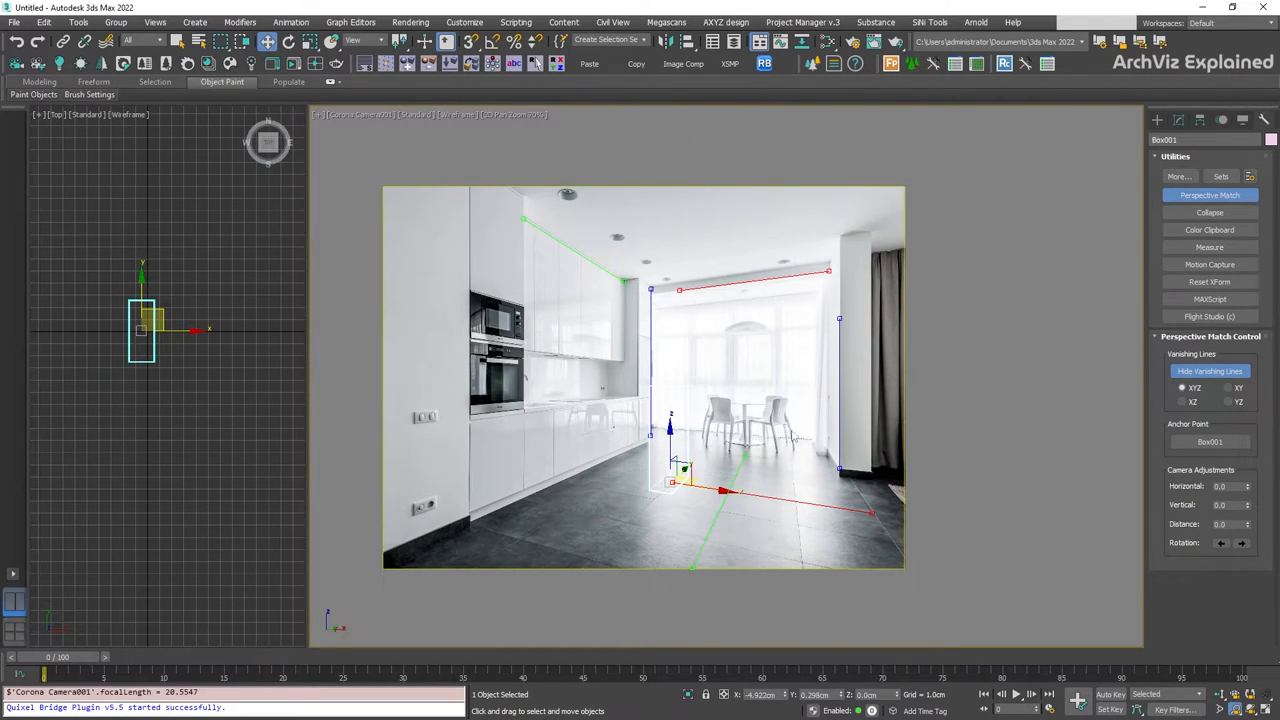
pyautogui.moveTo(155, 330); pyautogui.dragTo(580, 440)
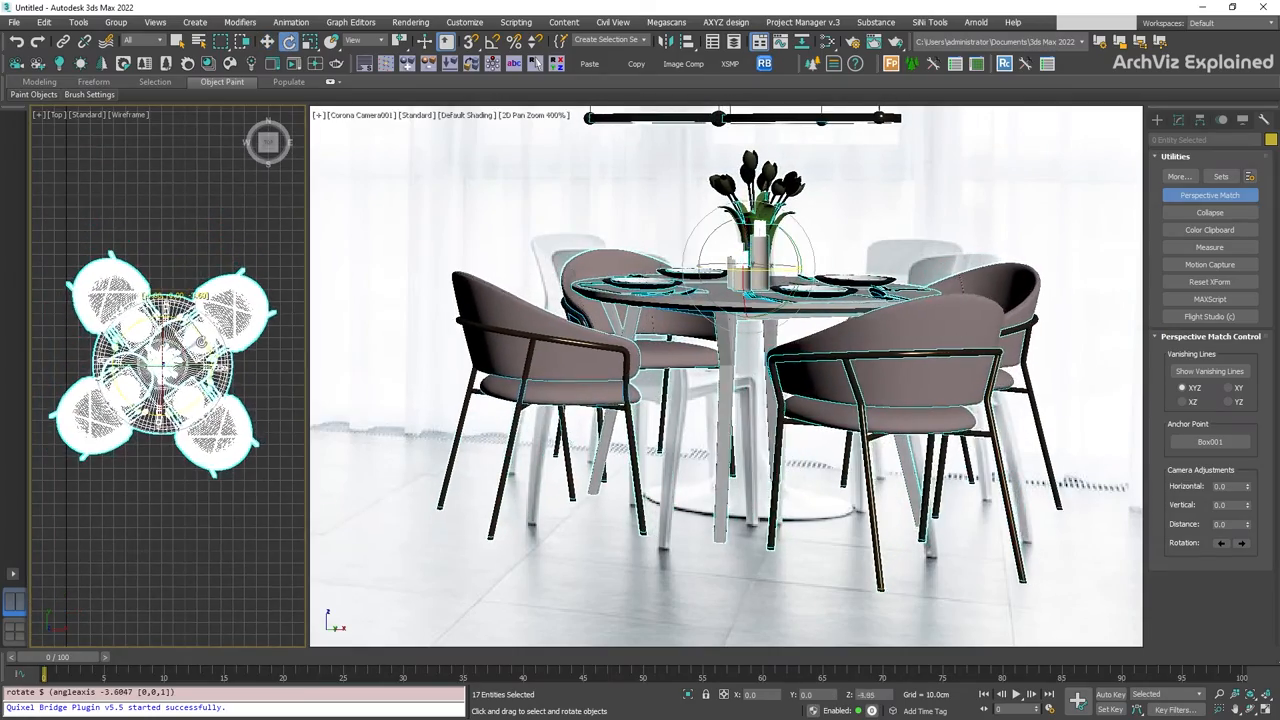
# Step: Rotate the merged dining set about its Z axis to suit the room's perspective
pyautogui.moveTo(180, 360); pyautogui.dragTo(170, 330)
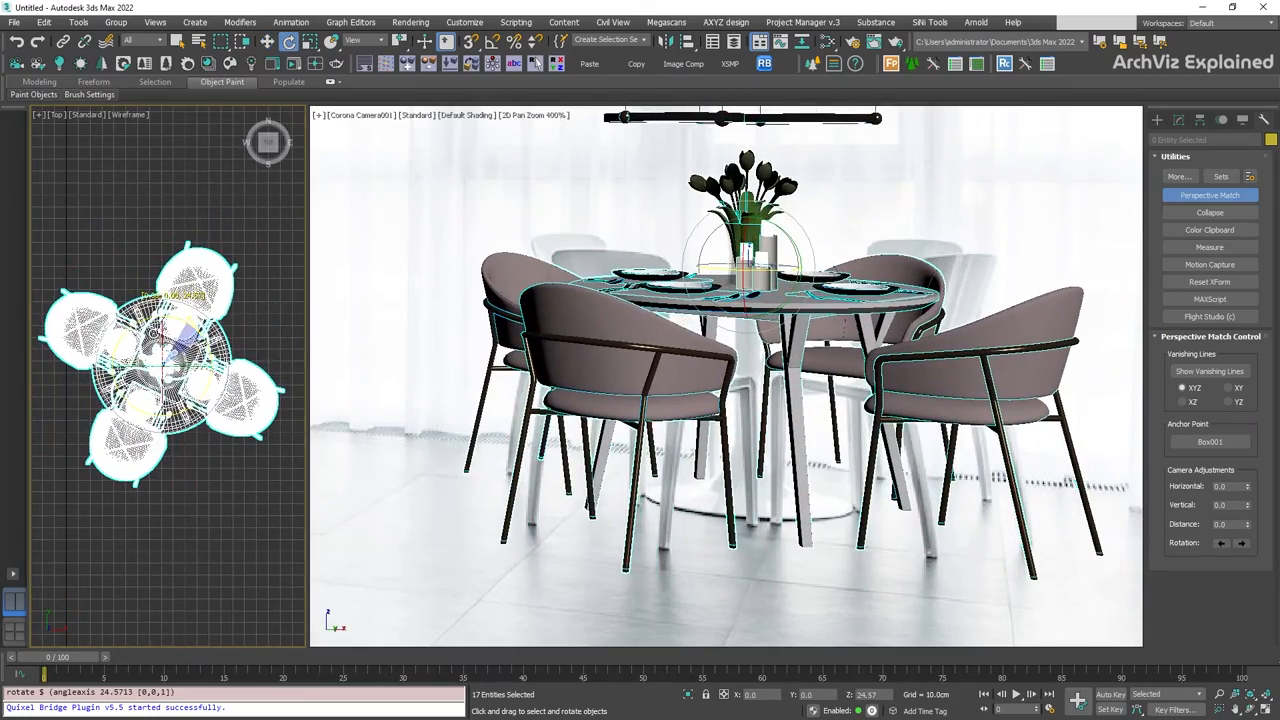